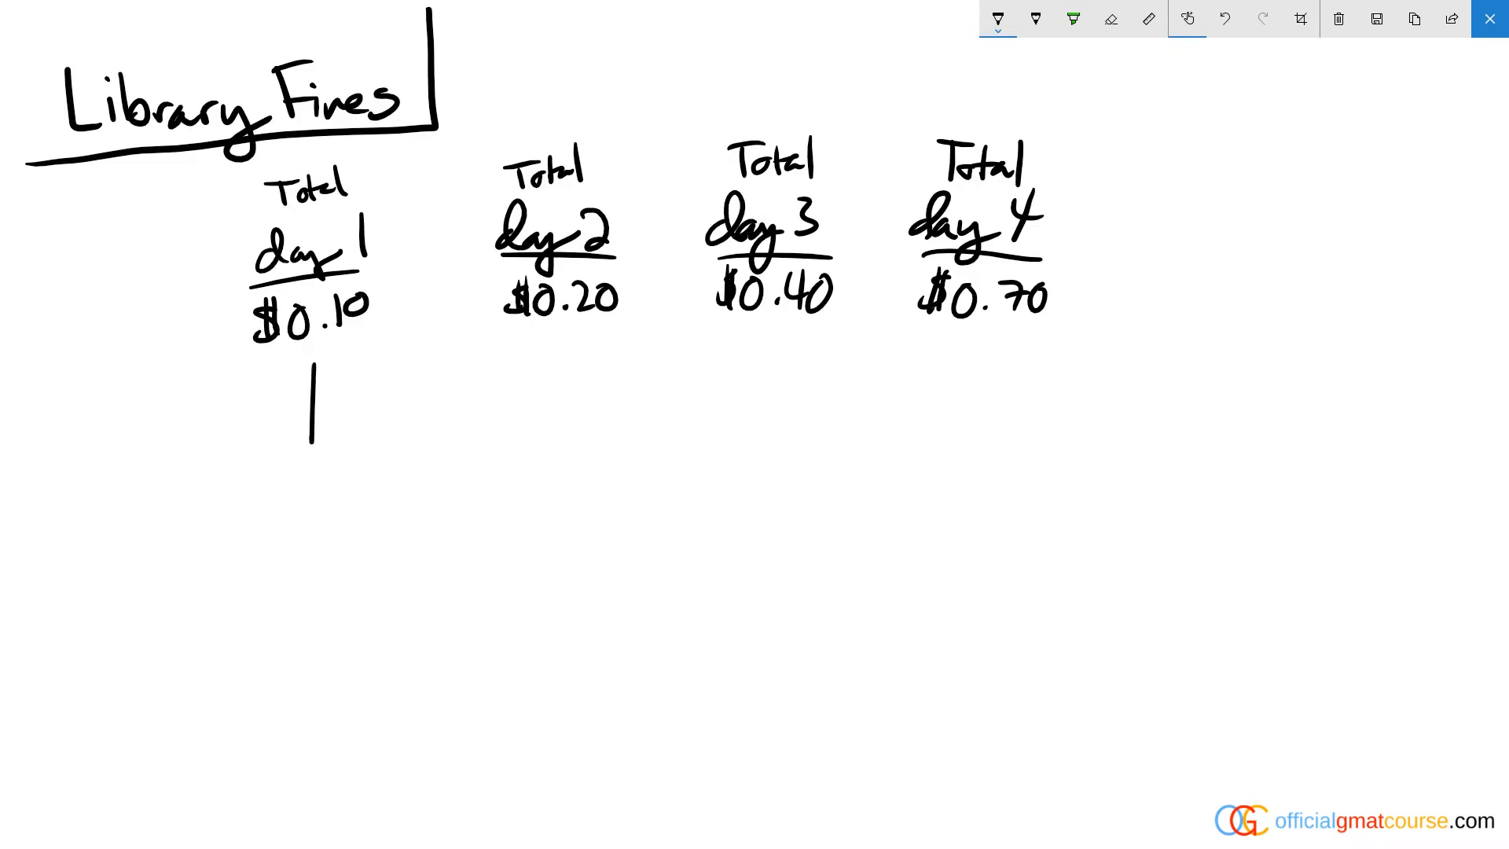
Step: Draw an upward arrowhead on the line under day 1's $0.10 total
left_click_drag(310, 443, 310, 371)
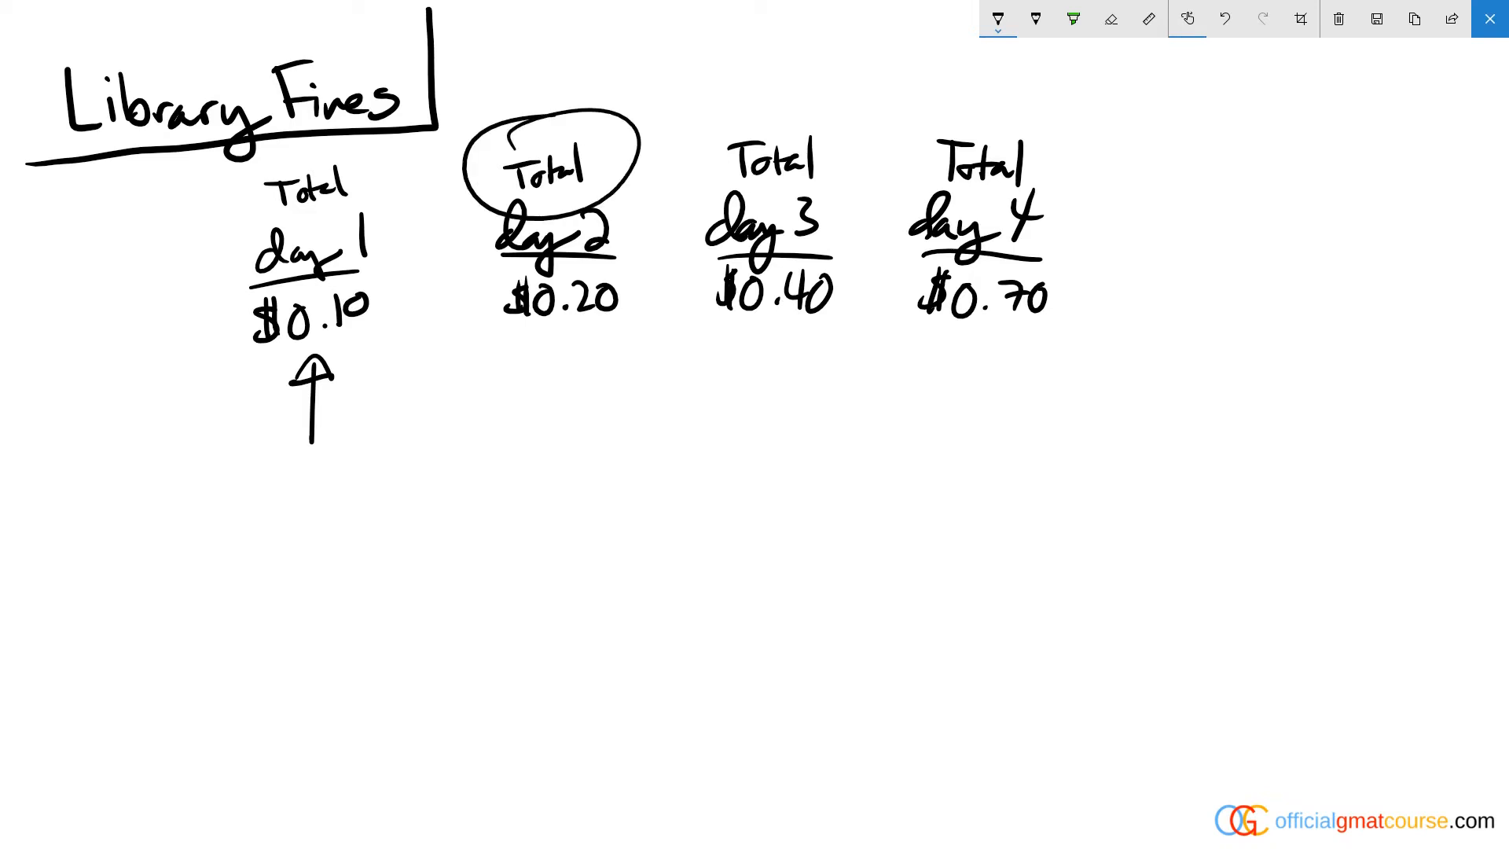
Step: Circle day 2's $0.20 and draw a curved arrow to day 3 labelled +0.20
left_click_drag(530, 329, 624, 327)
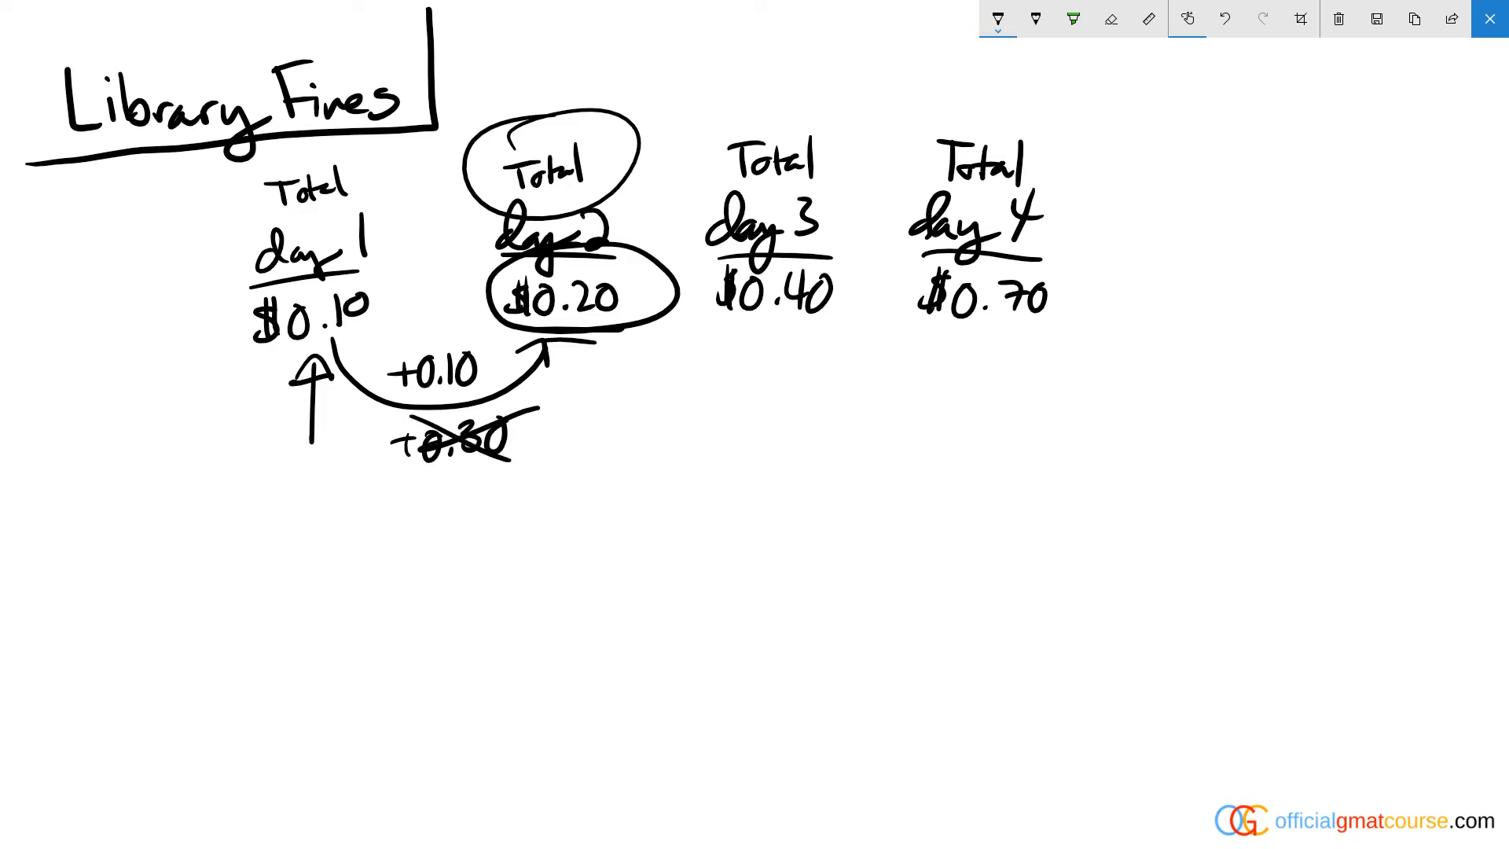
left_click_drag(568, 331, 770, 342)
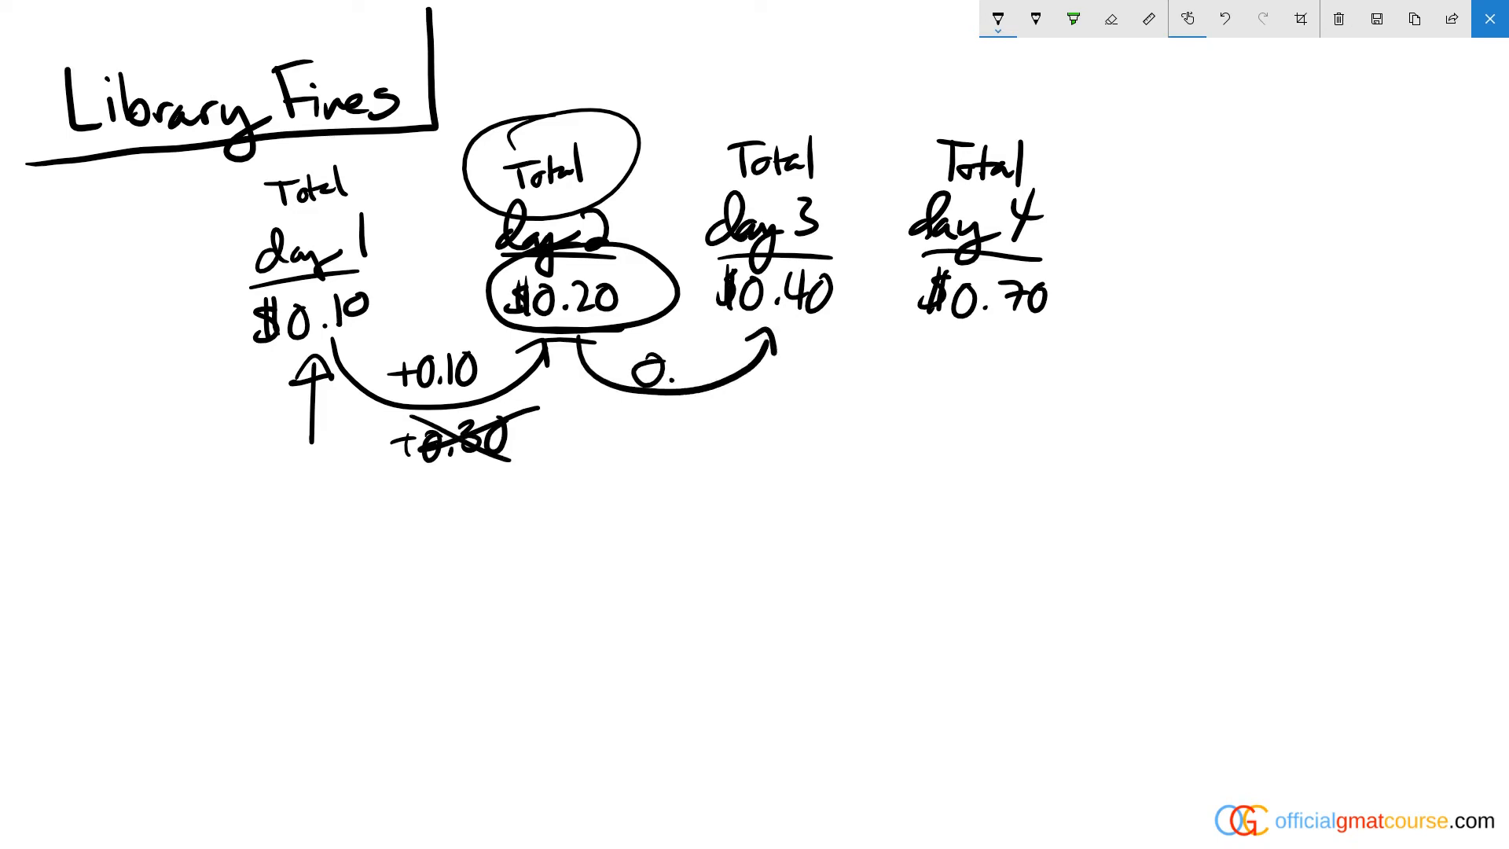
type("+0.20")
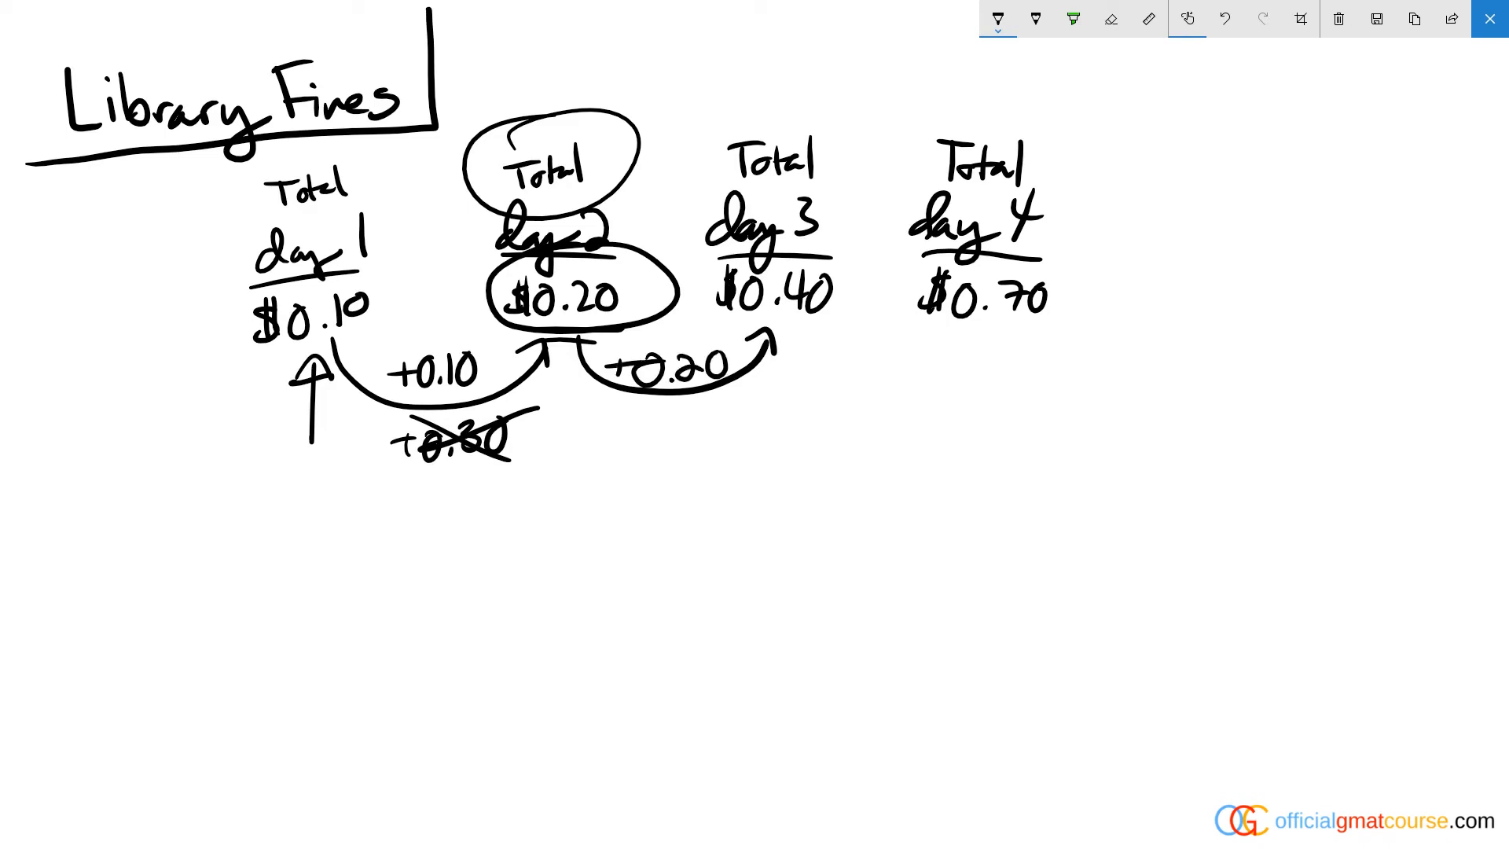
Step: Circle day 3's $0.40 and draw a curved arrow to day 4 labelled +0.30
left_click_drag(693, 280, 847, 299)
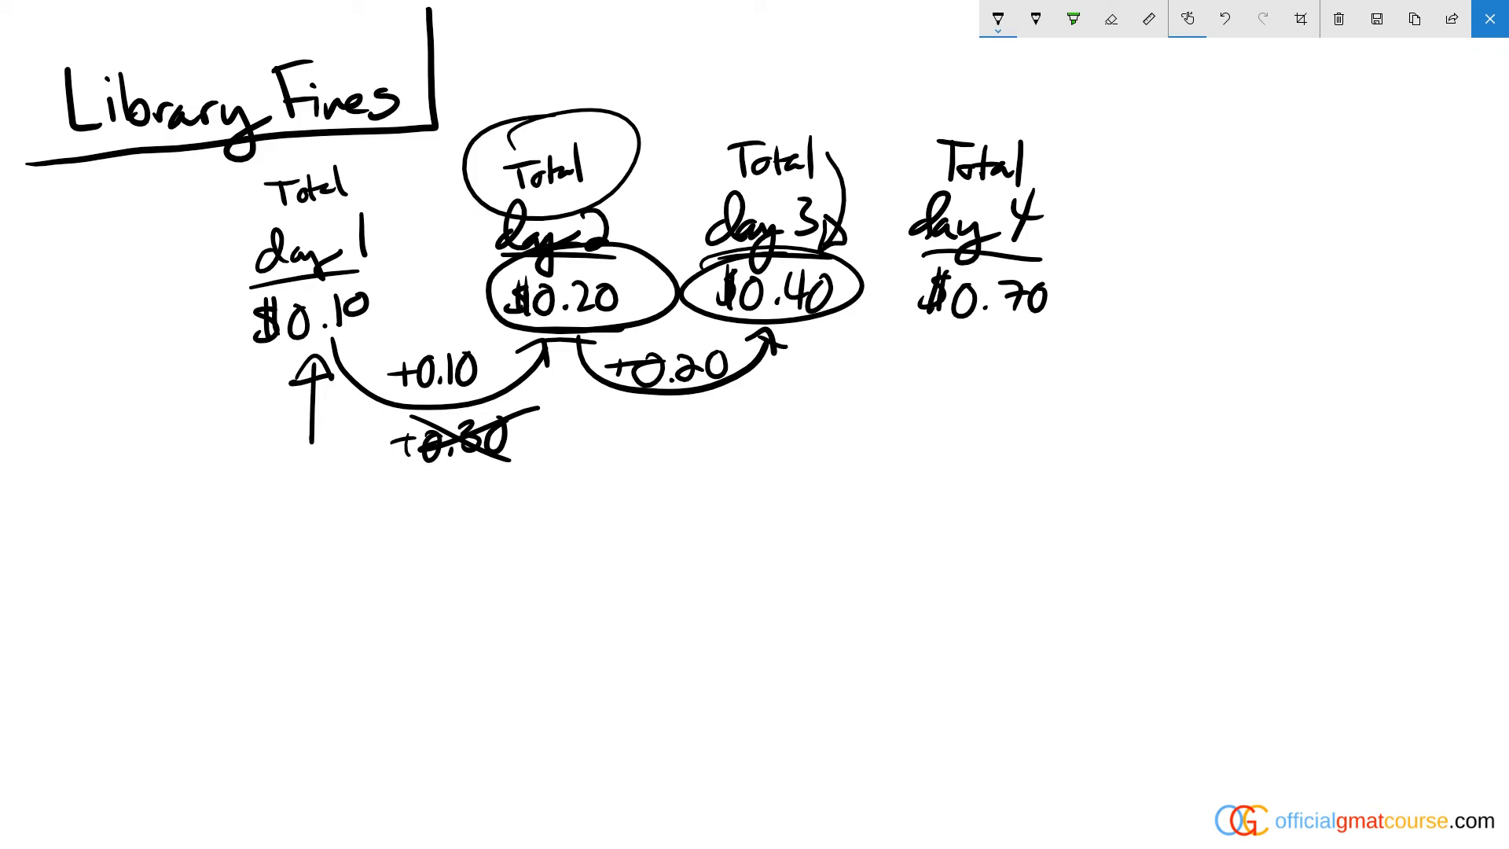
left_click_drag(771, 385, 948, 322)
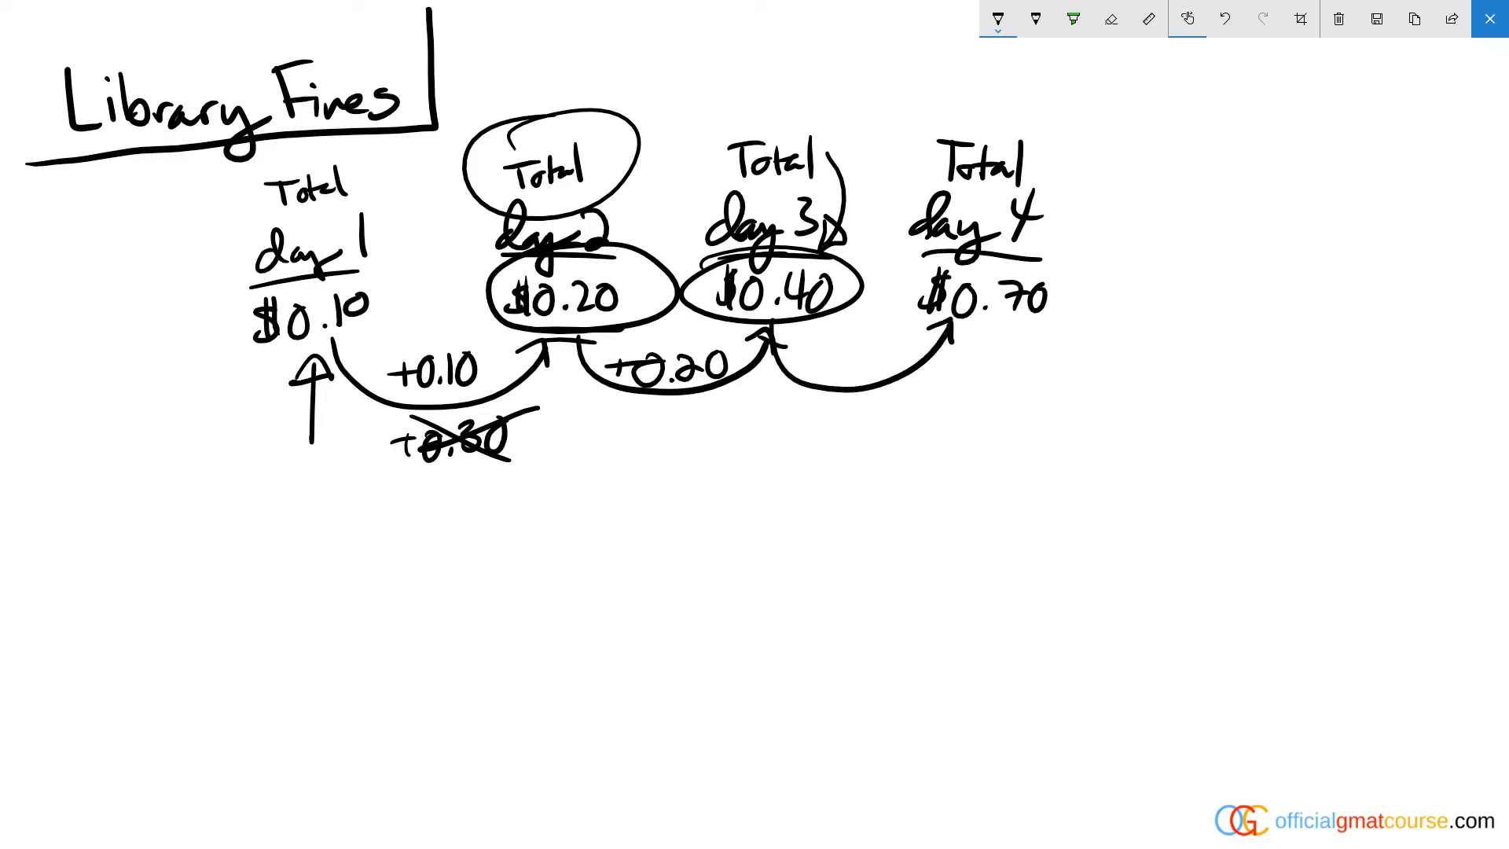
type("+0.30")
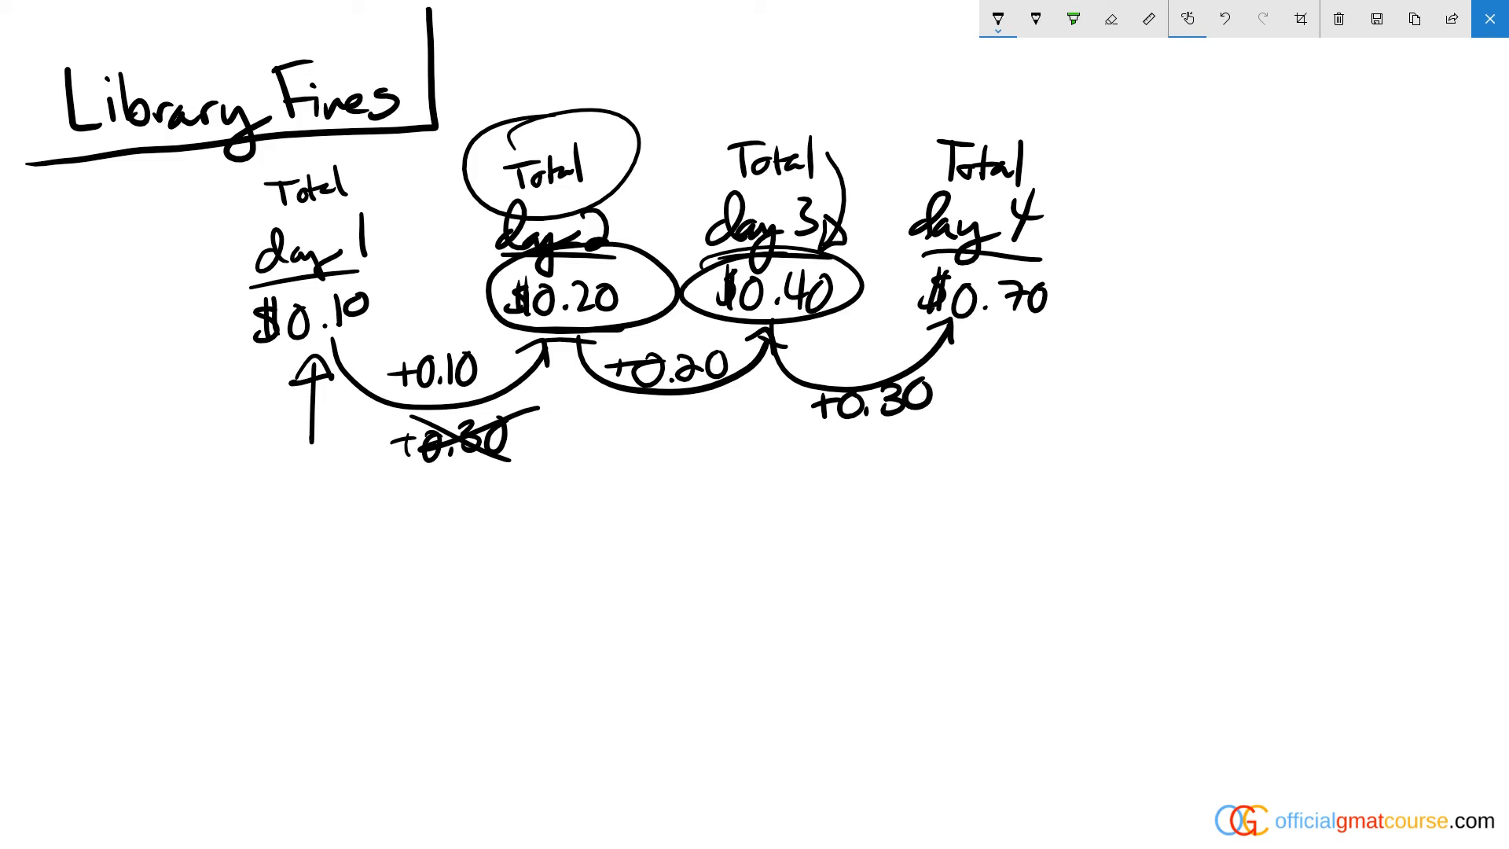